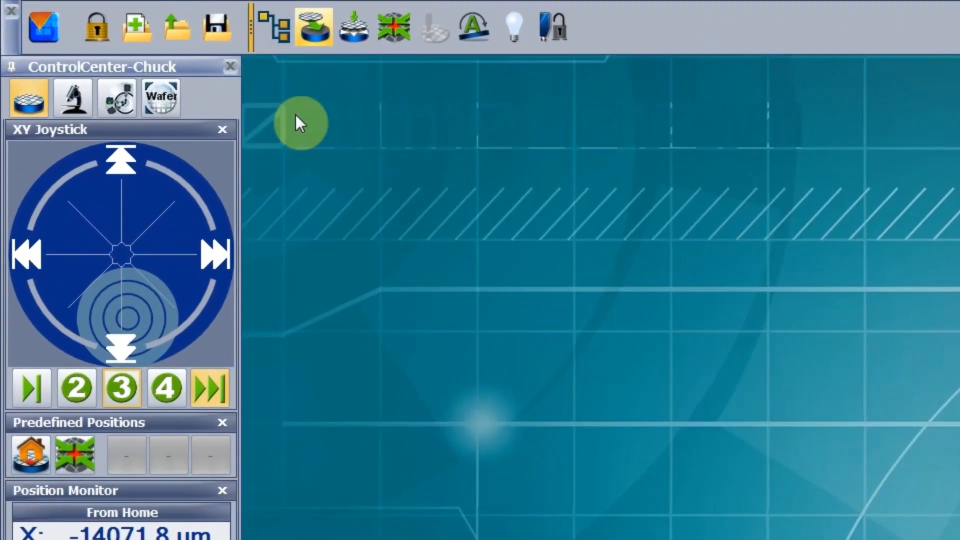
pyautogui.moveTo(272, 28)
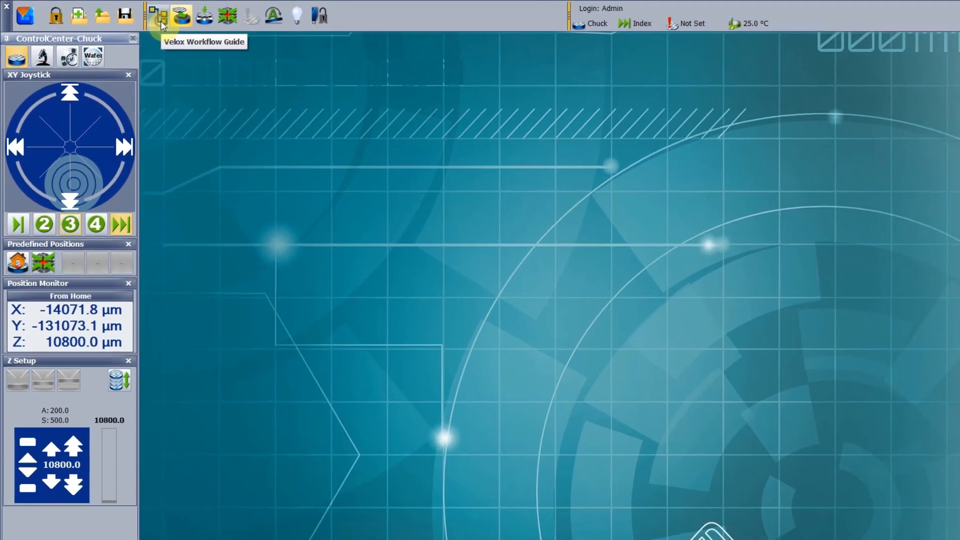
# Launch the Velox Workflow Guide and select the Quick start guide workflow
pyautogui.click(159, 15)
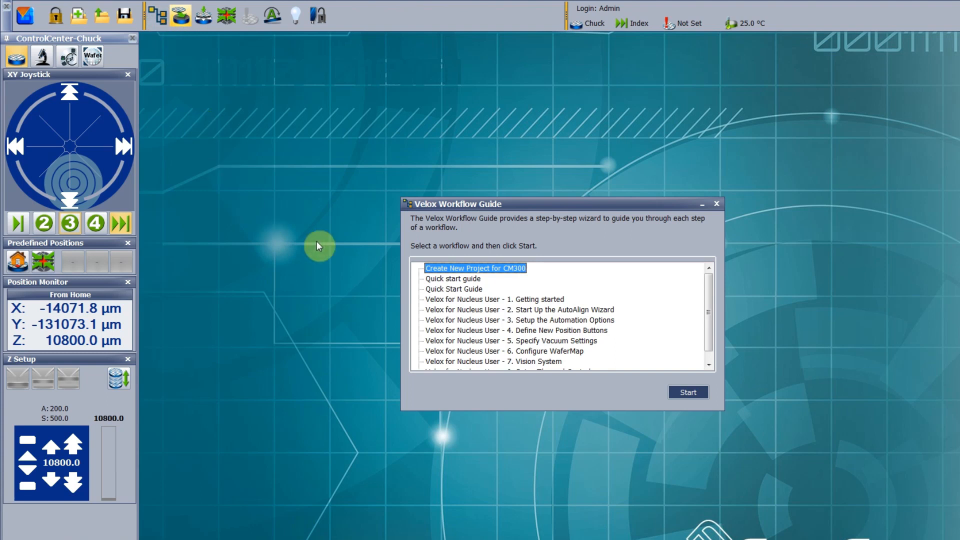
pyautogui.click(452, 279)
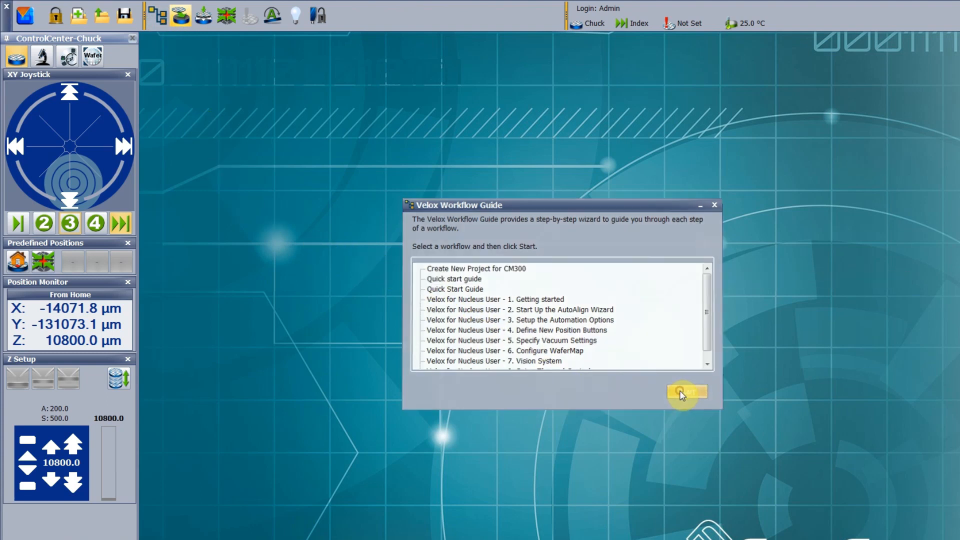
# Start the Quick start guide and advance to step 2, Load the Wafer and Turn Vacuum On
pyautogui.click(685, 392)
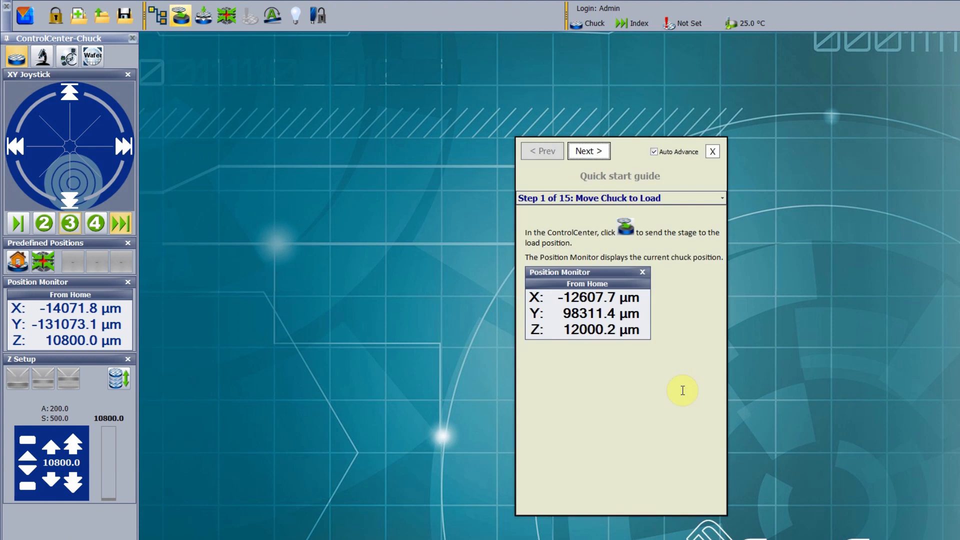
pyautogui.moveTo(538, 263)
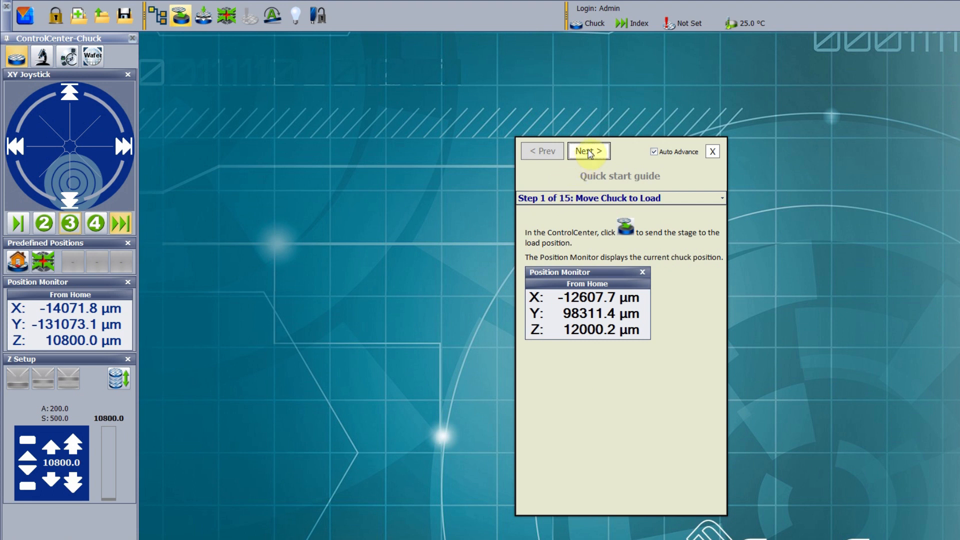
pyautogui.click(587, 151)
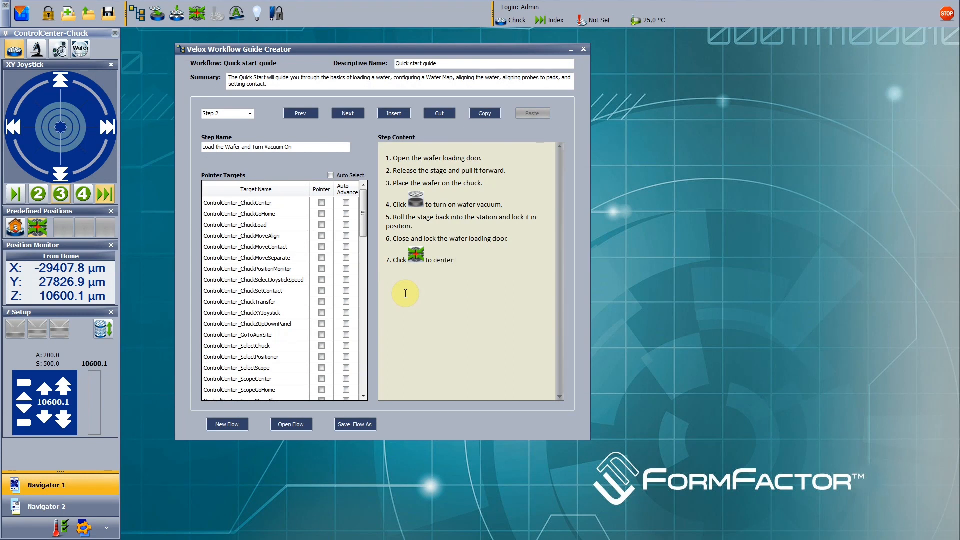
# Extend item 7 of step 2's content with 'the wafer on the sta…'
pyautogui.write('the wafer')
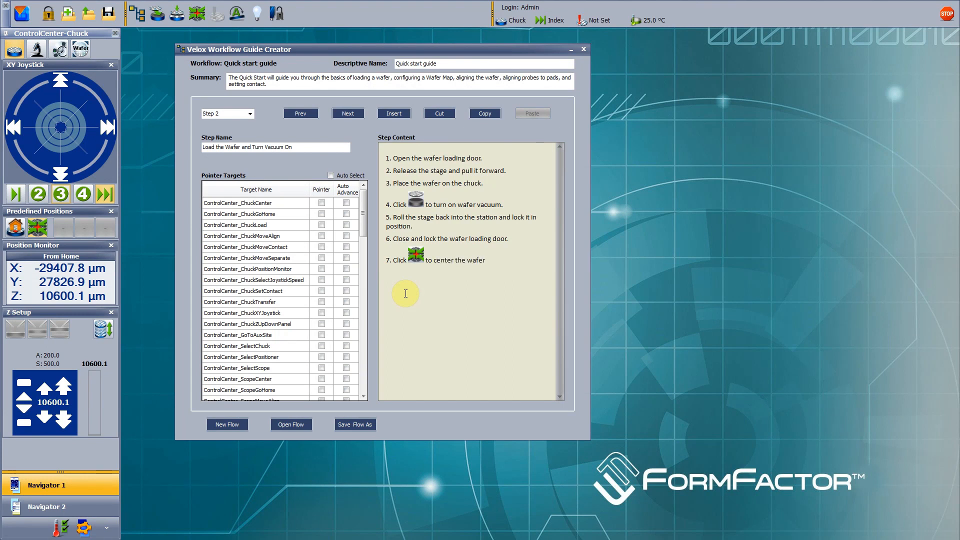
pyautogui.write('on the sta')
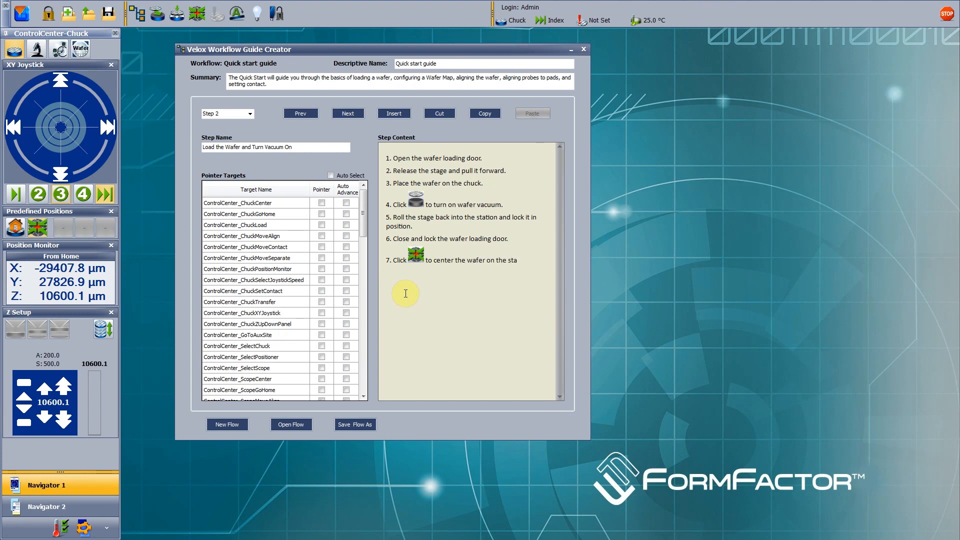